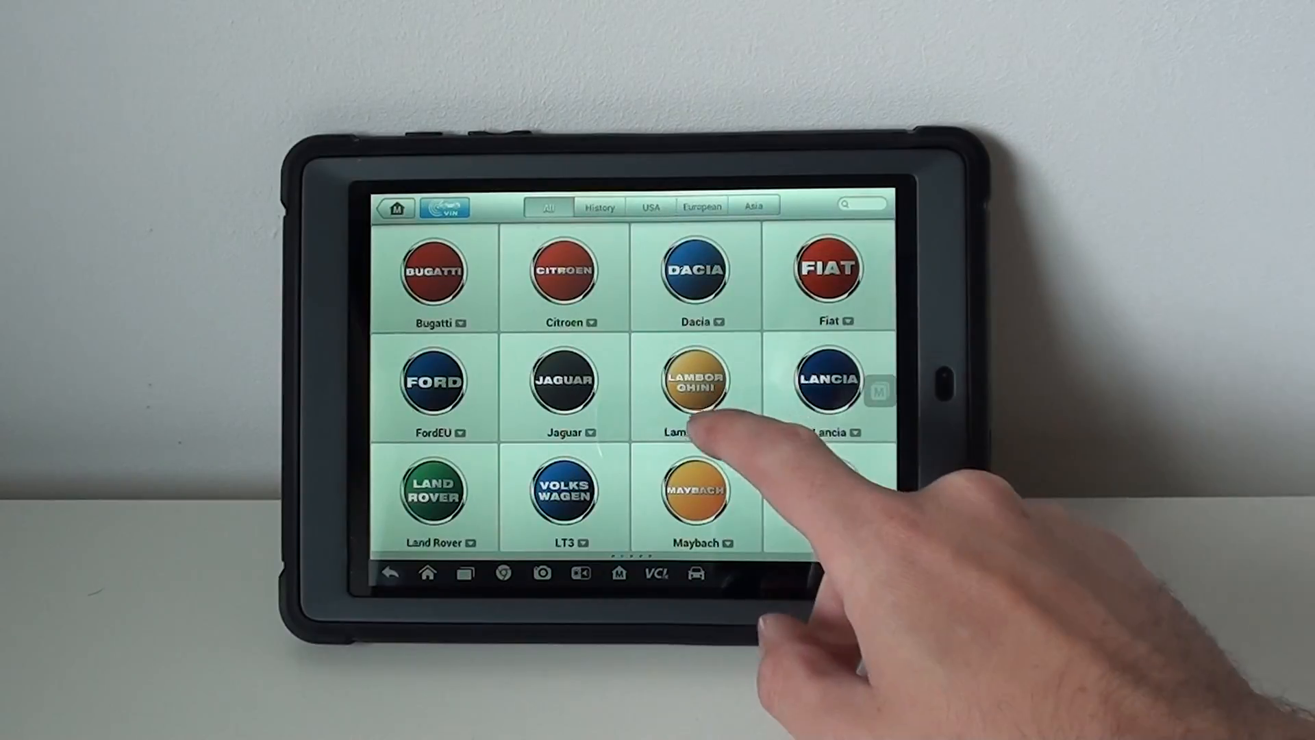
# Launch the Lamborghini program and dismiss the VCI connection message
pyautogui.click(695, 382)
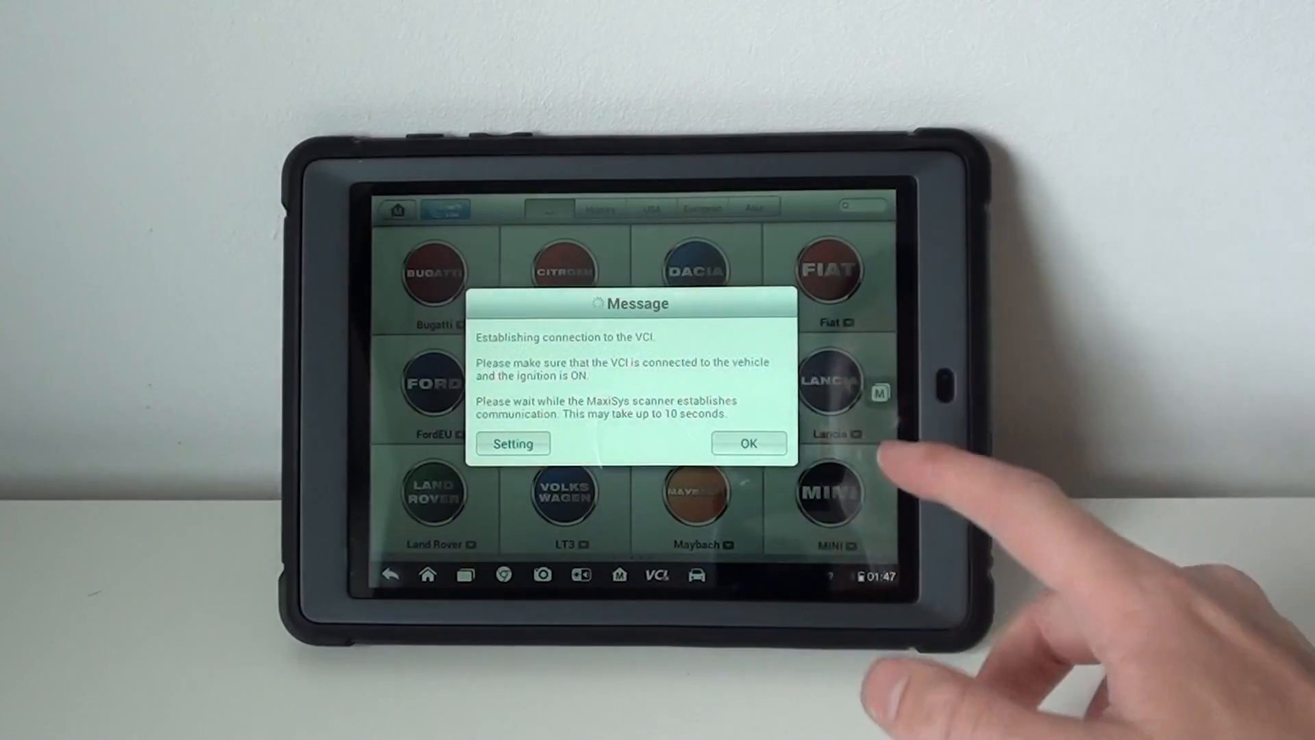
pyautogui.click(748, 443)
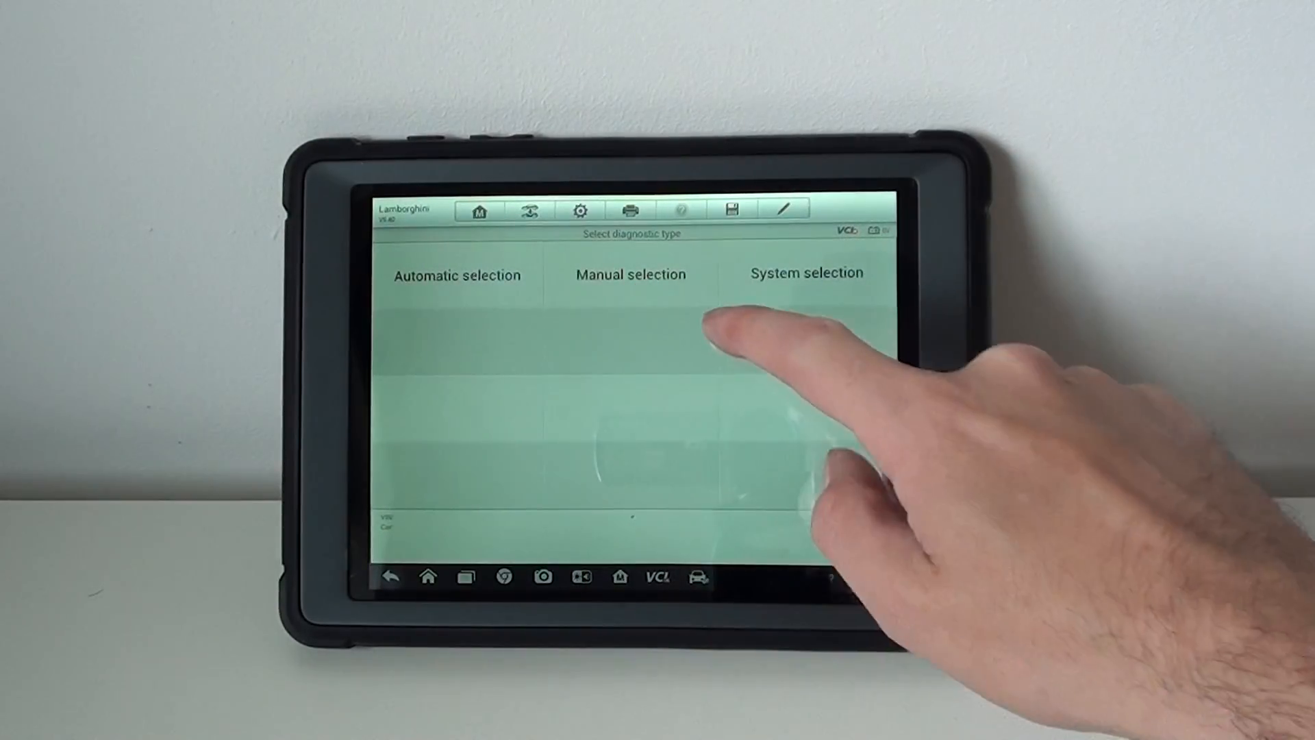
# Manually select the Aventador as Coupé with the 6.5l V12 MPI / 515 KW engine
pyautogui.click(630, 274)
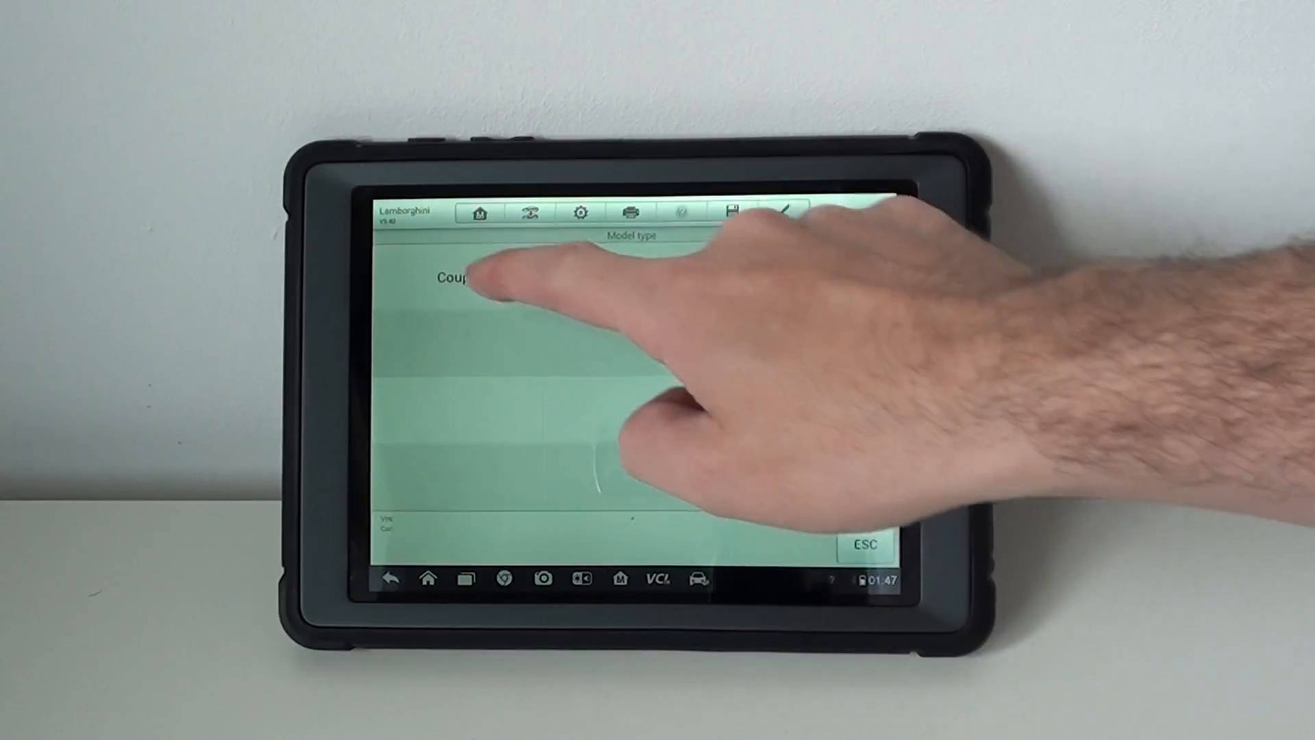
pyautogui.click(453, 277)
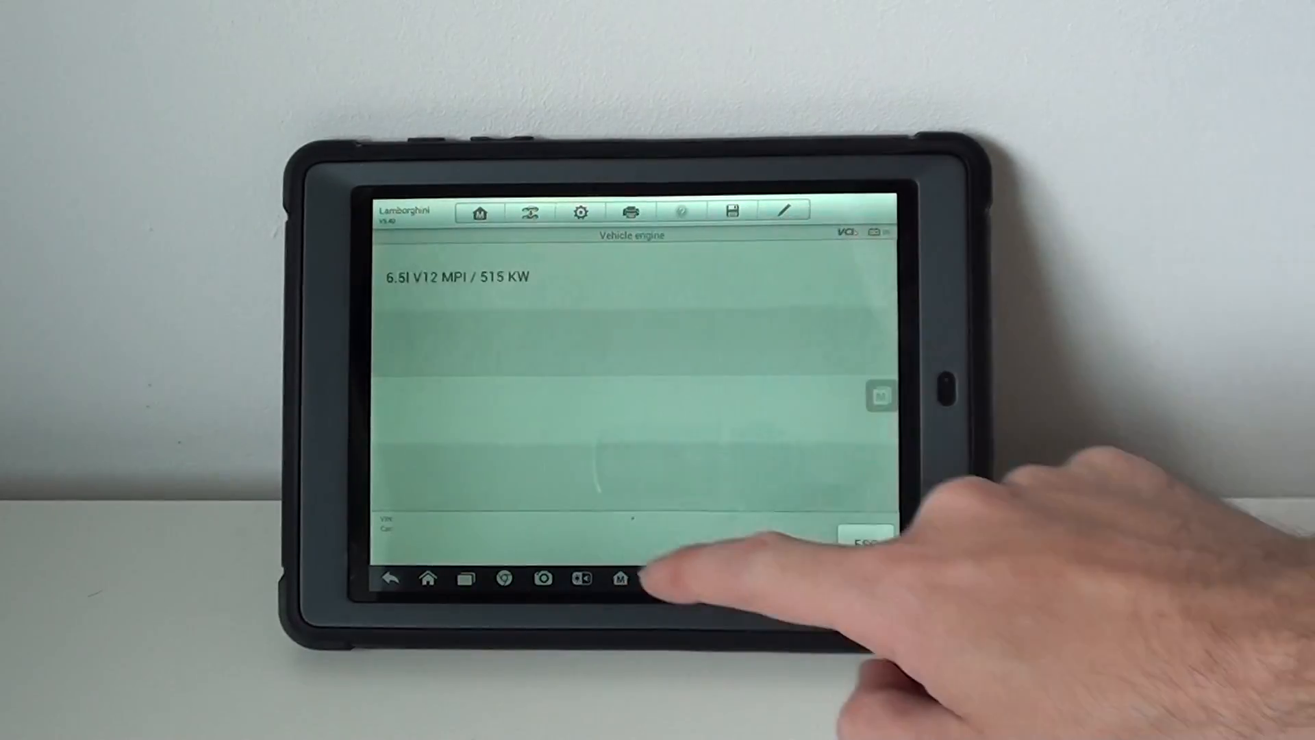
pyautogui.click(864, 537)
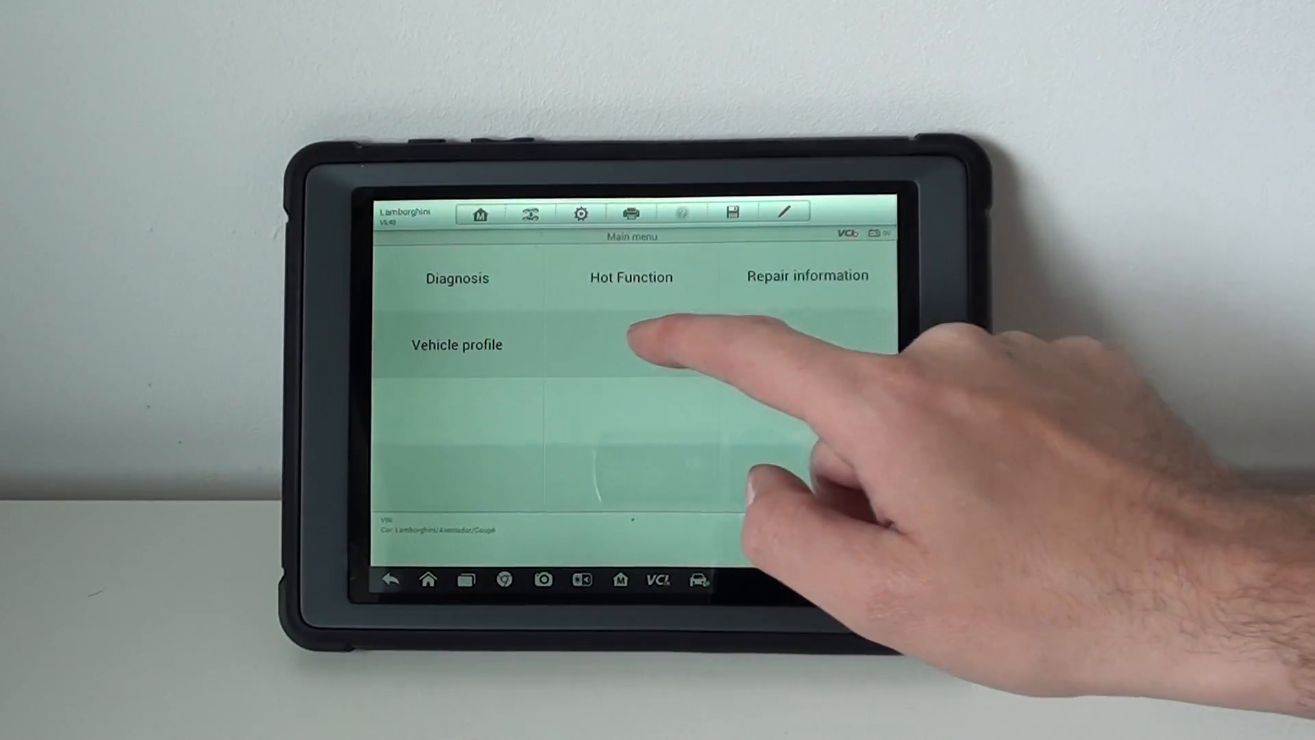
# View the Diagnosis menu, then show Hot Functions: Oil Reset, password reading, parking brake
pyautogui.click(457, 277)
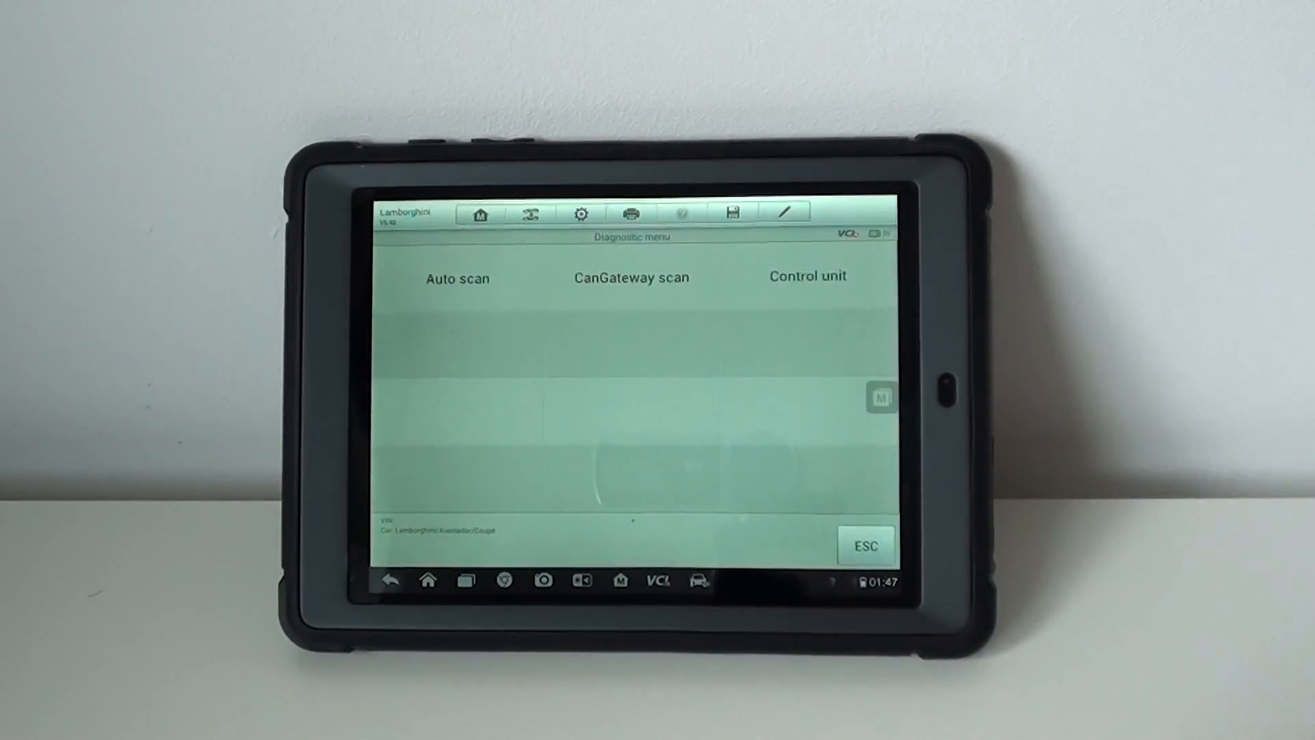
pyautogui.click(807, 275)
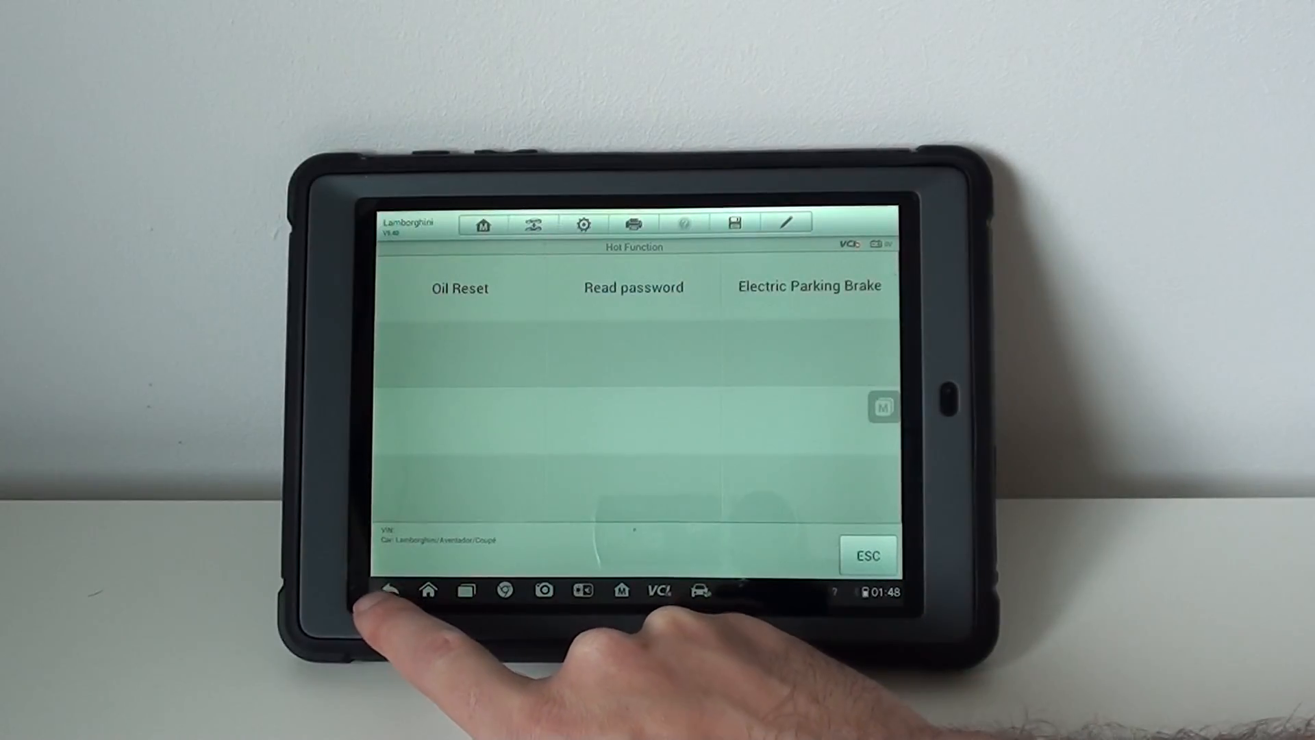
# Check the vehicle profile (Aventador, 2012, Coupé, 6.5l V12), then back out toward exit
pyautogui.click(398, 590)
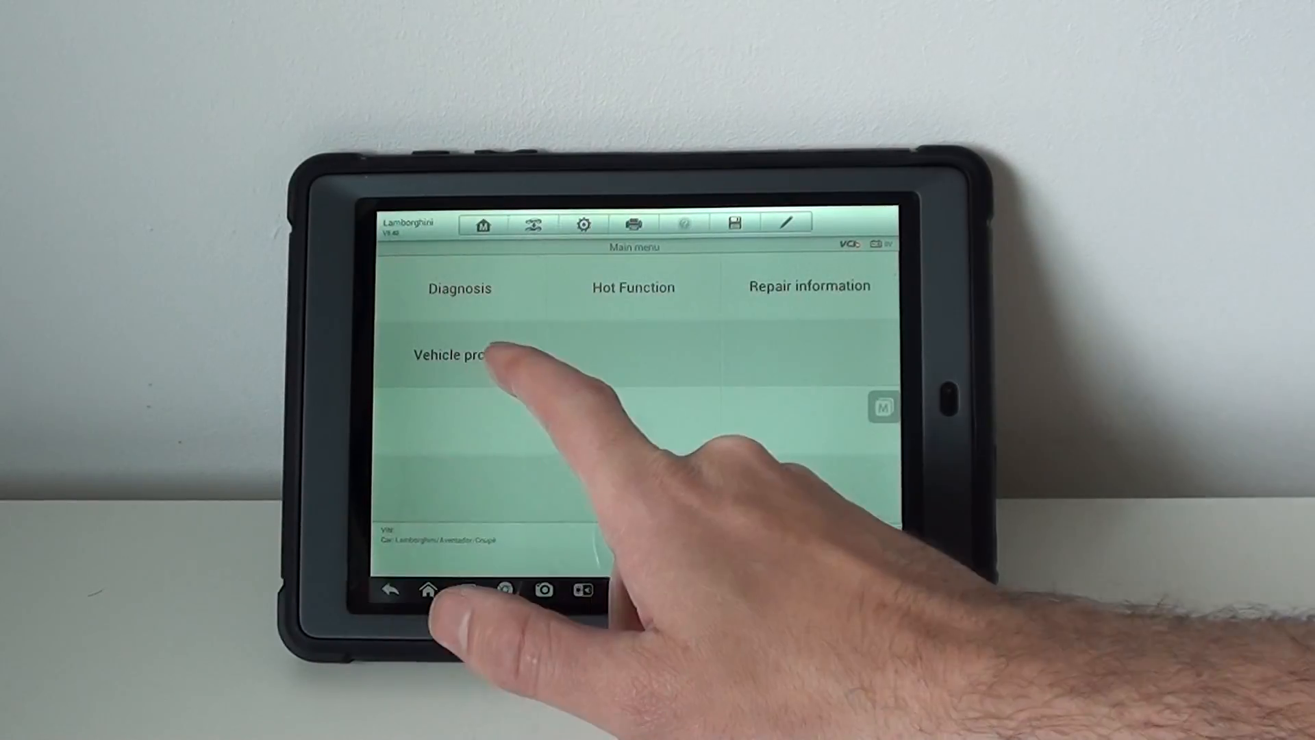
pyautogui.click(459, 354)
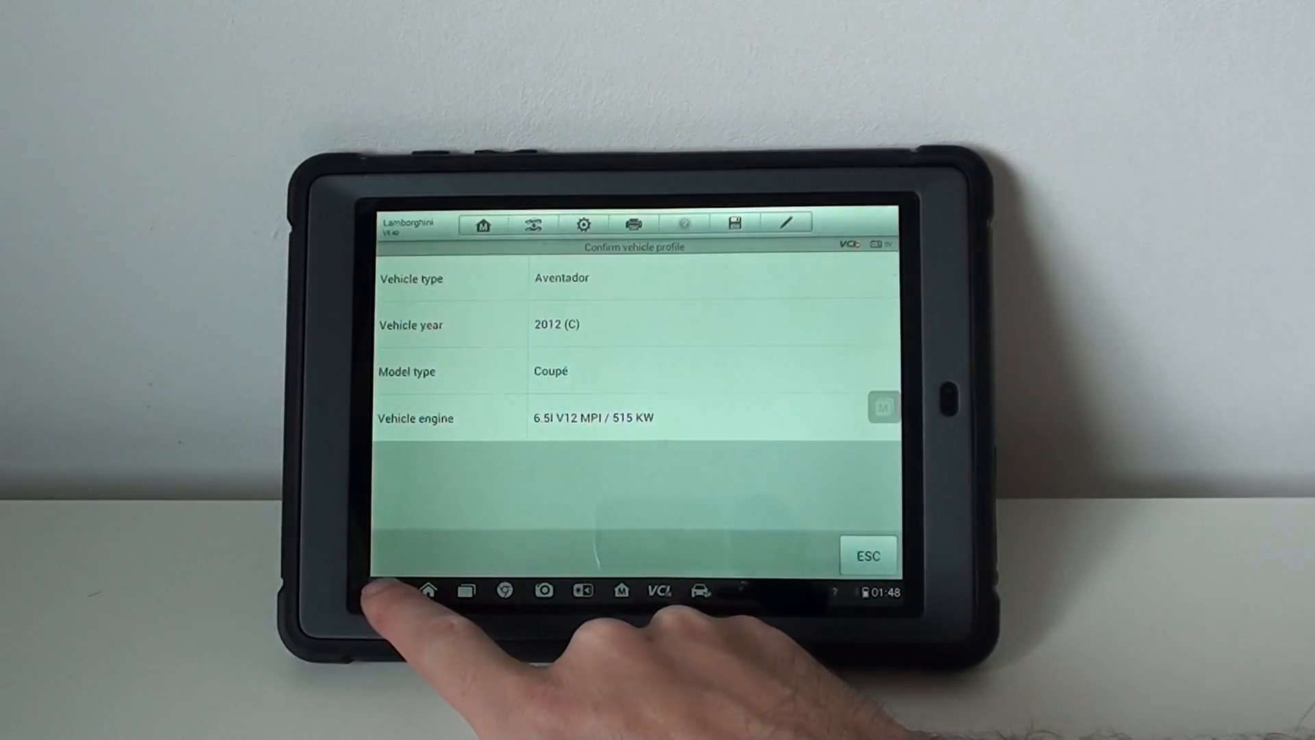
pyautogui.click(868, 555)
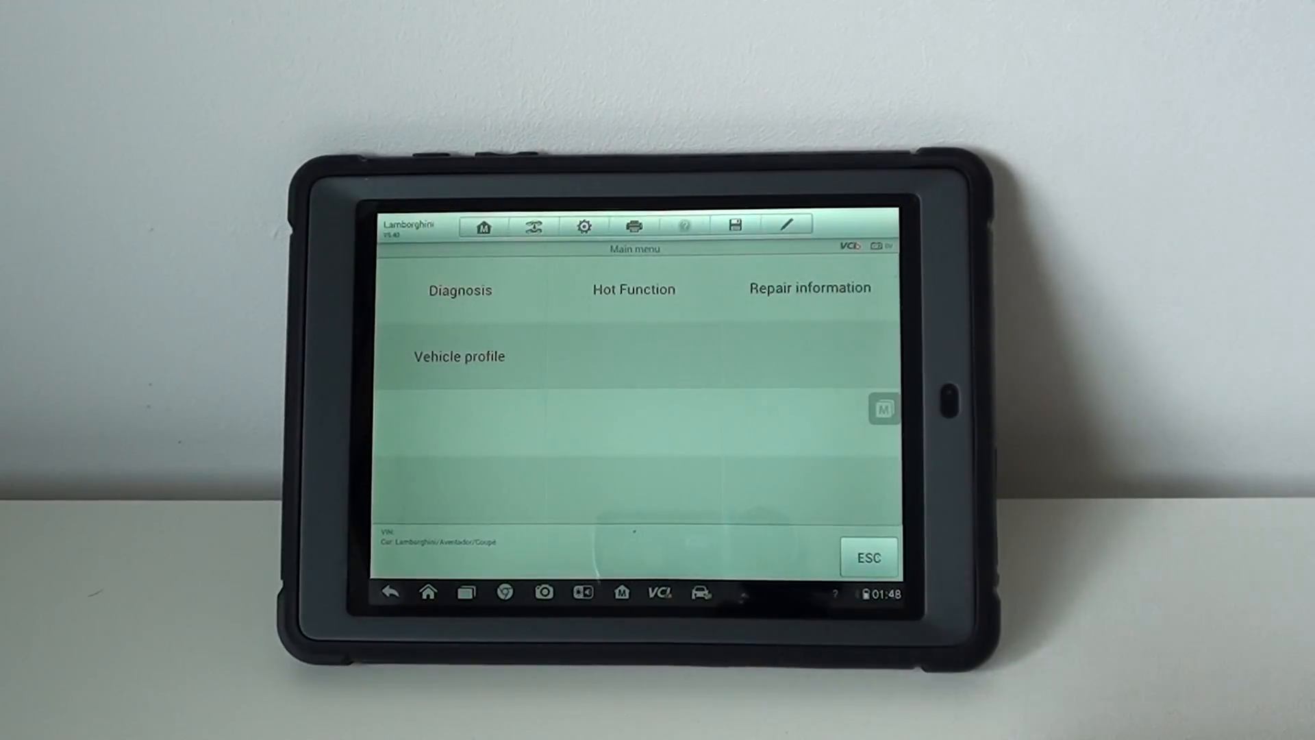
pyautogui.click(869, 556)
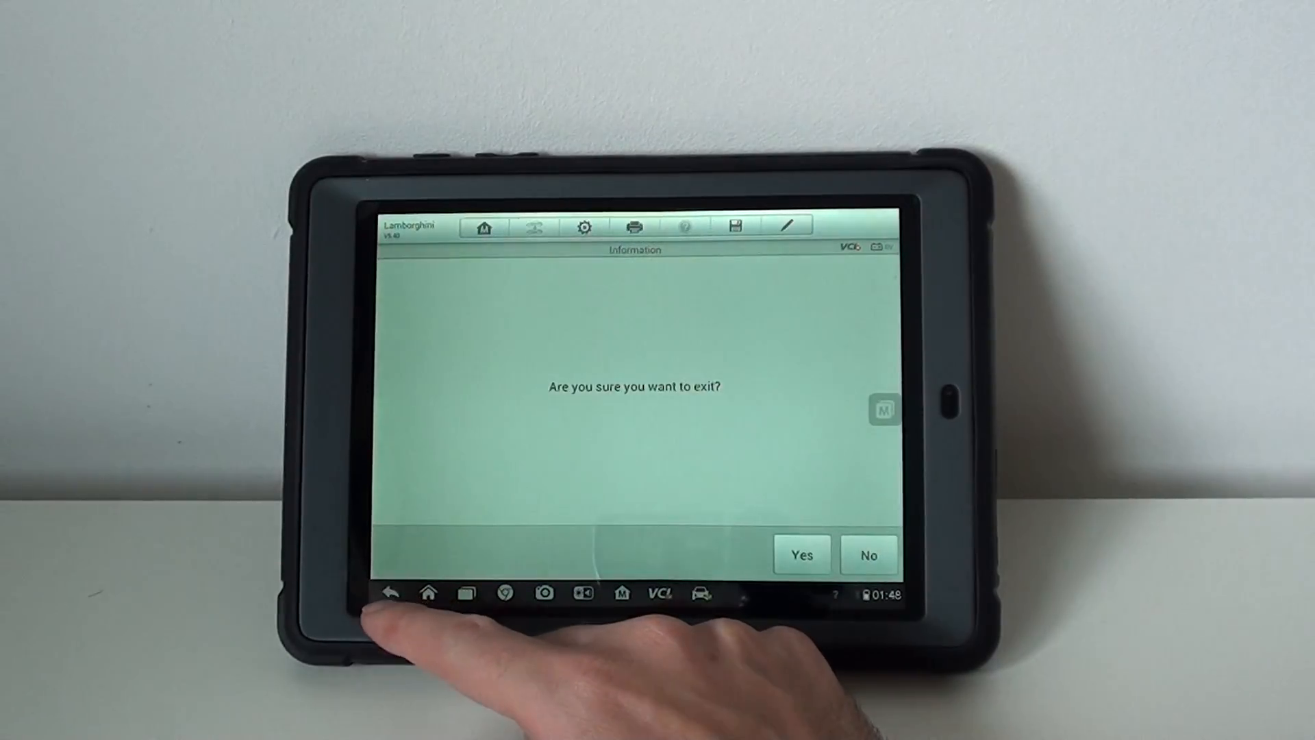
# Confirm exit, relaunch Lamborghini and accept the disclaimer to show Aventador and Gallardo
pyautogui.click(800, 555)
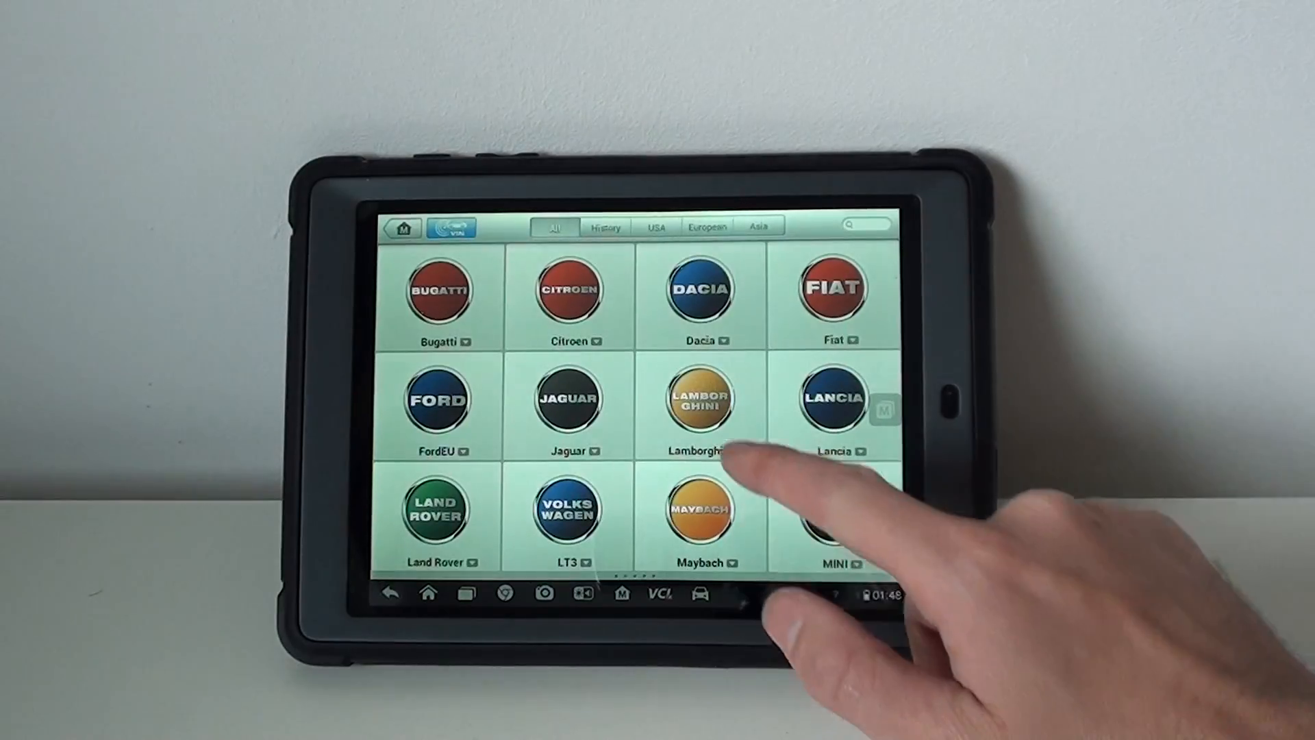
pyautogui.click(699, 398)
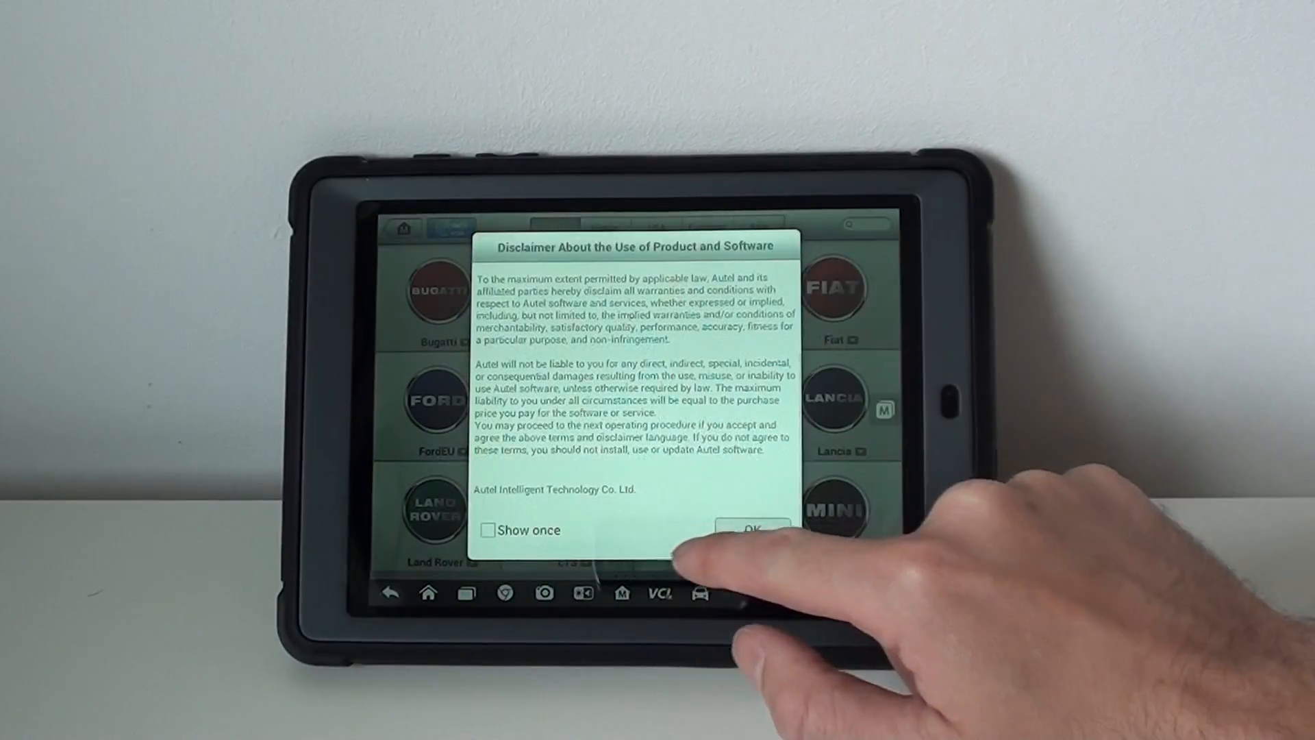
pyautogui.click(748, 530)
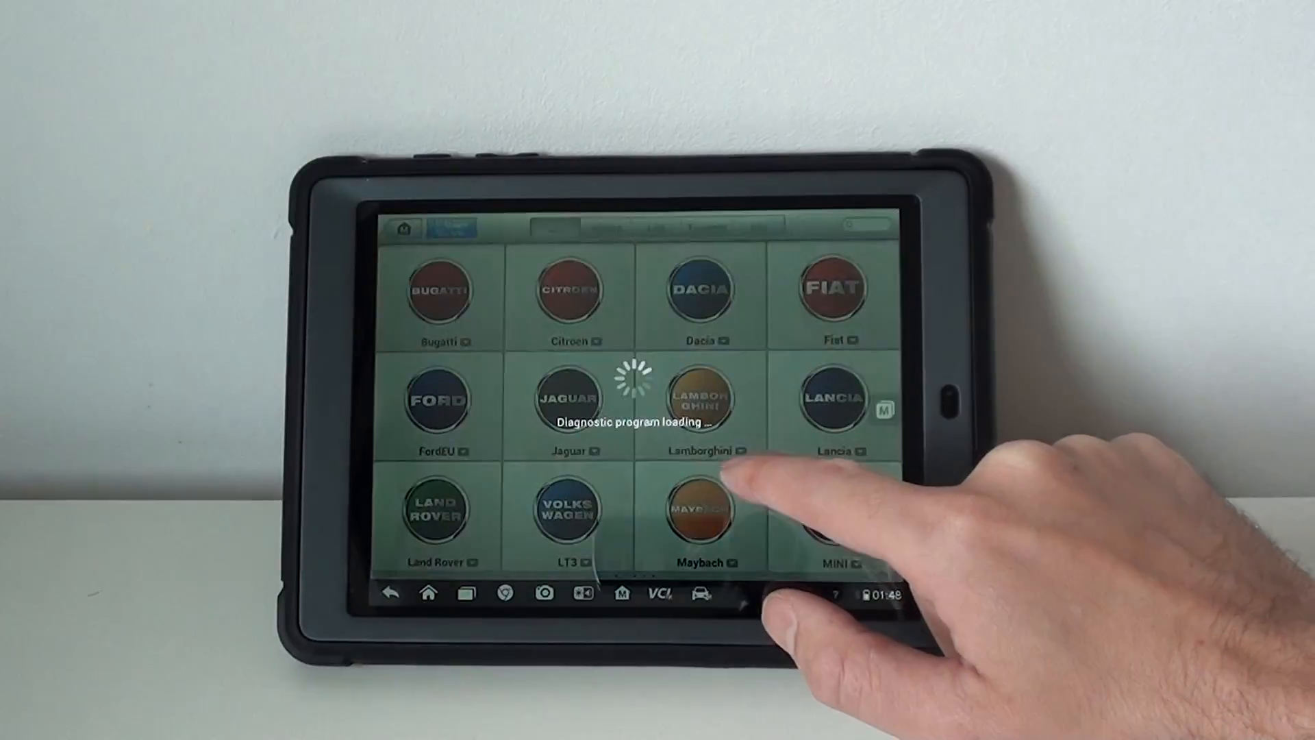
pyautogui.click(699, 399)
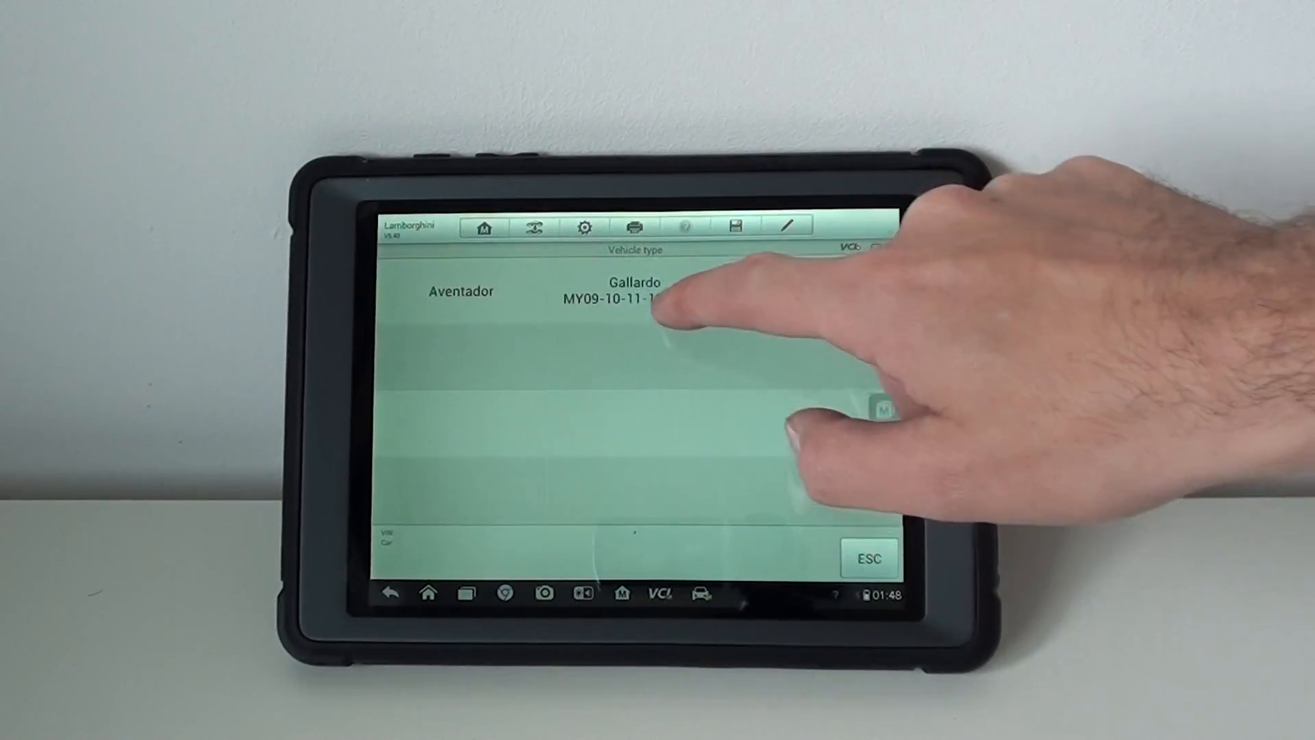
# Choose Aventador and confirm the 2013 Coupé 6.5l V12 profile
pyautogui.click(634, 300)
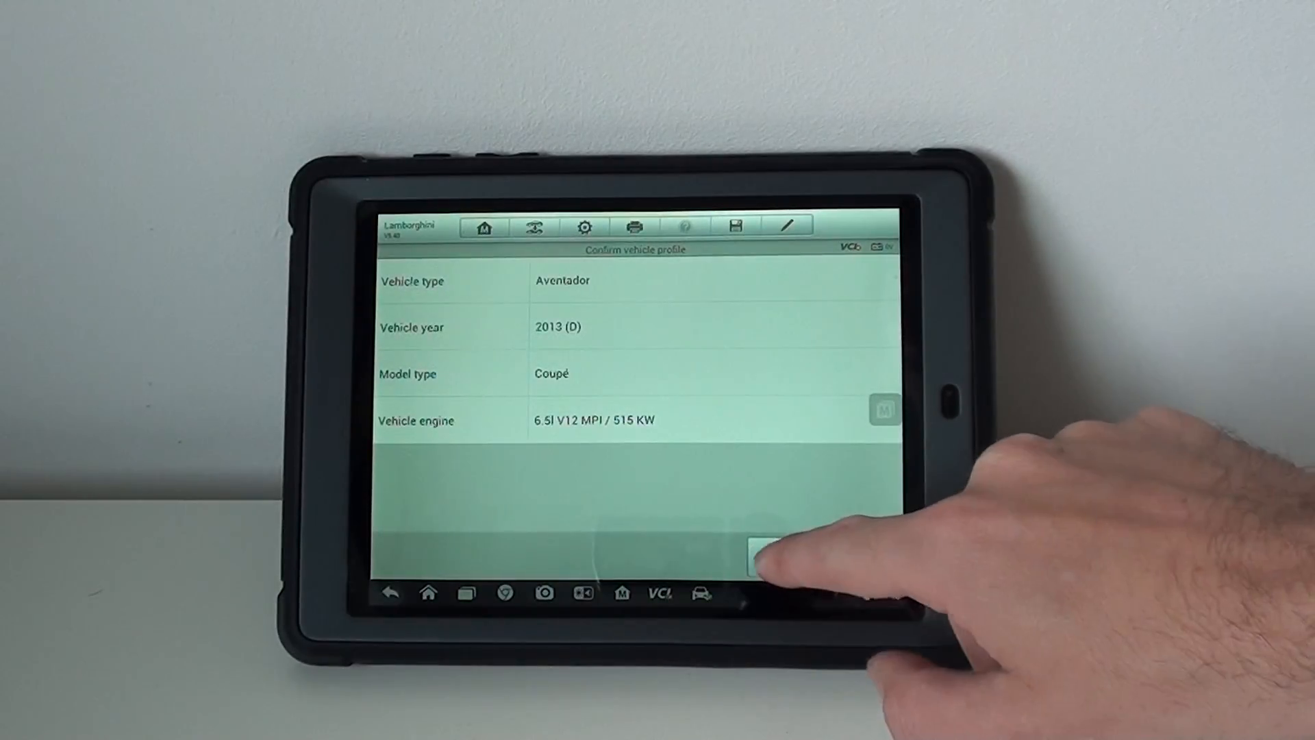
pyautogui.click(759, 551)
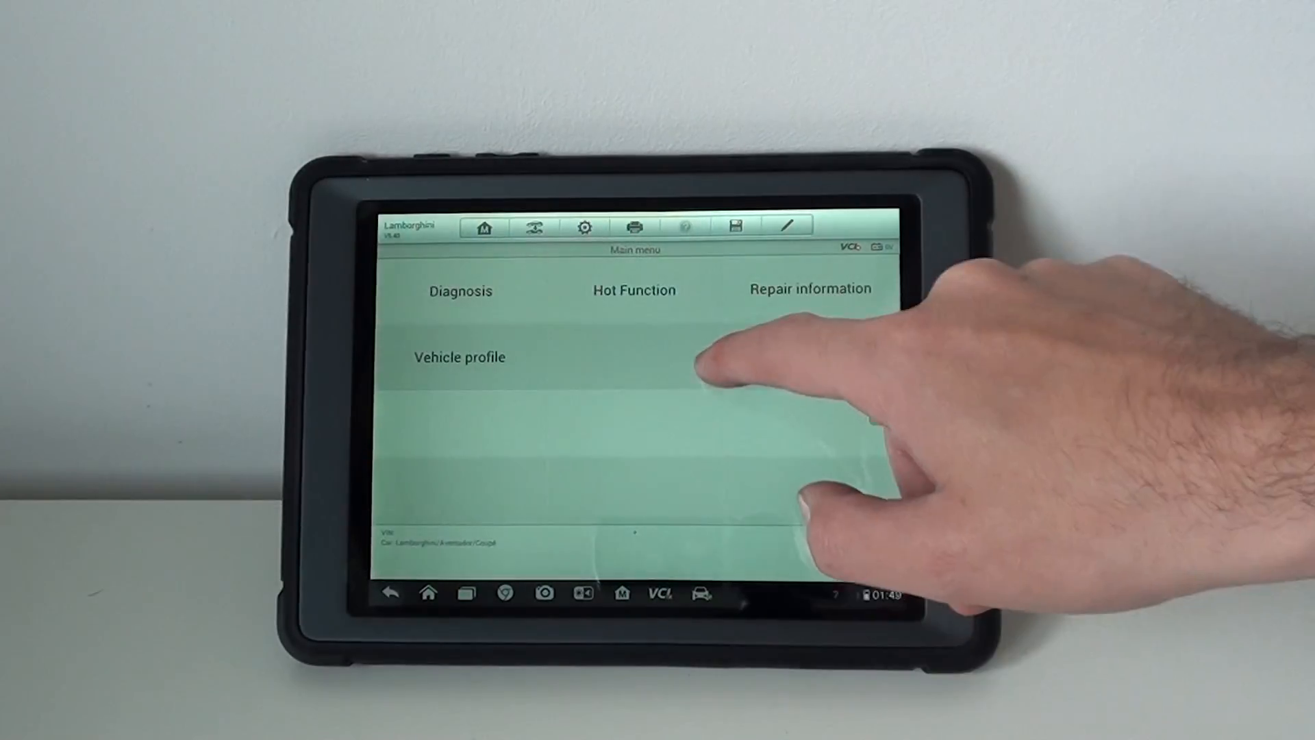
# View the Control unit list under Diagnosis, then exit Lamborghini to the brand list
pyautogui.click(460, 290)
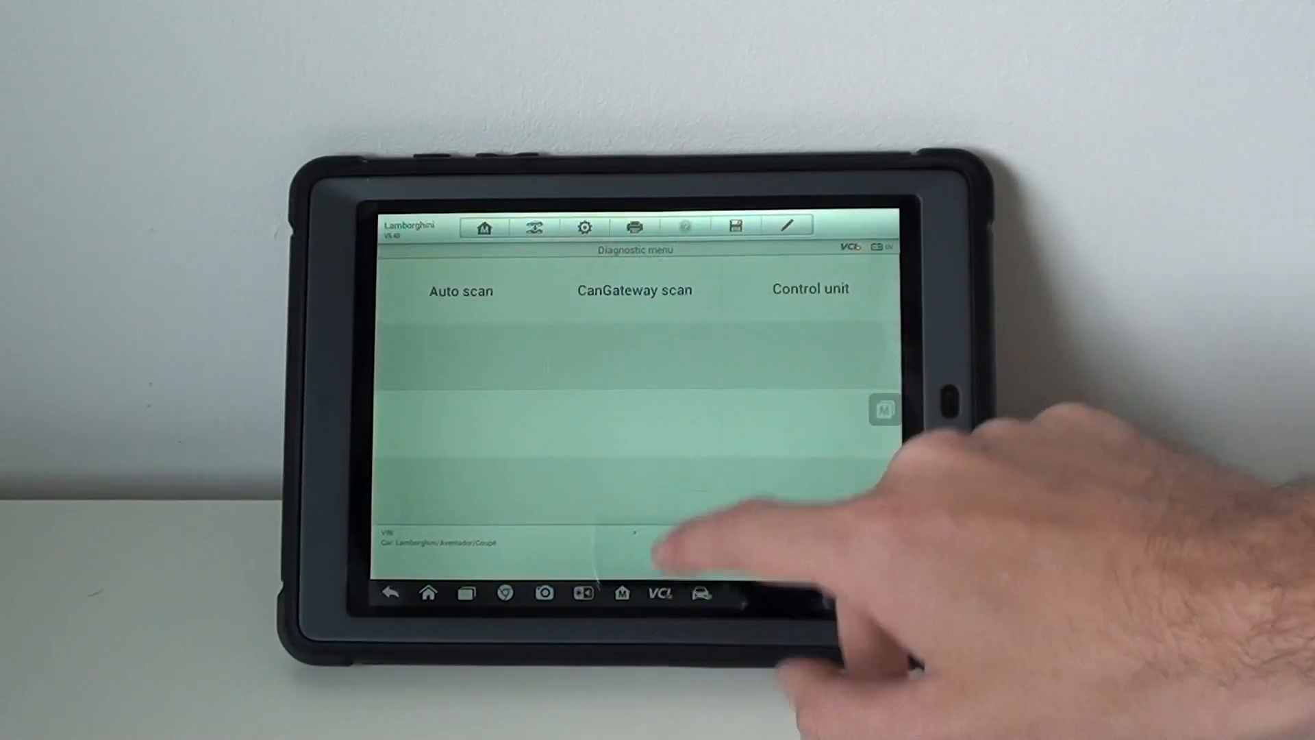
pyautogui.click(810, 289)
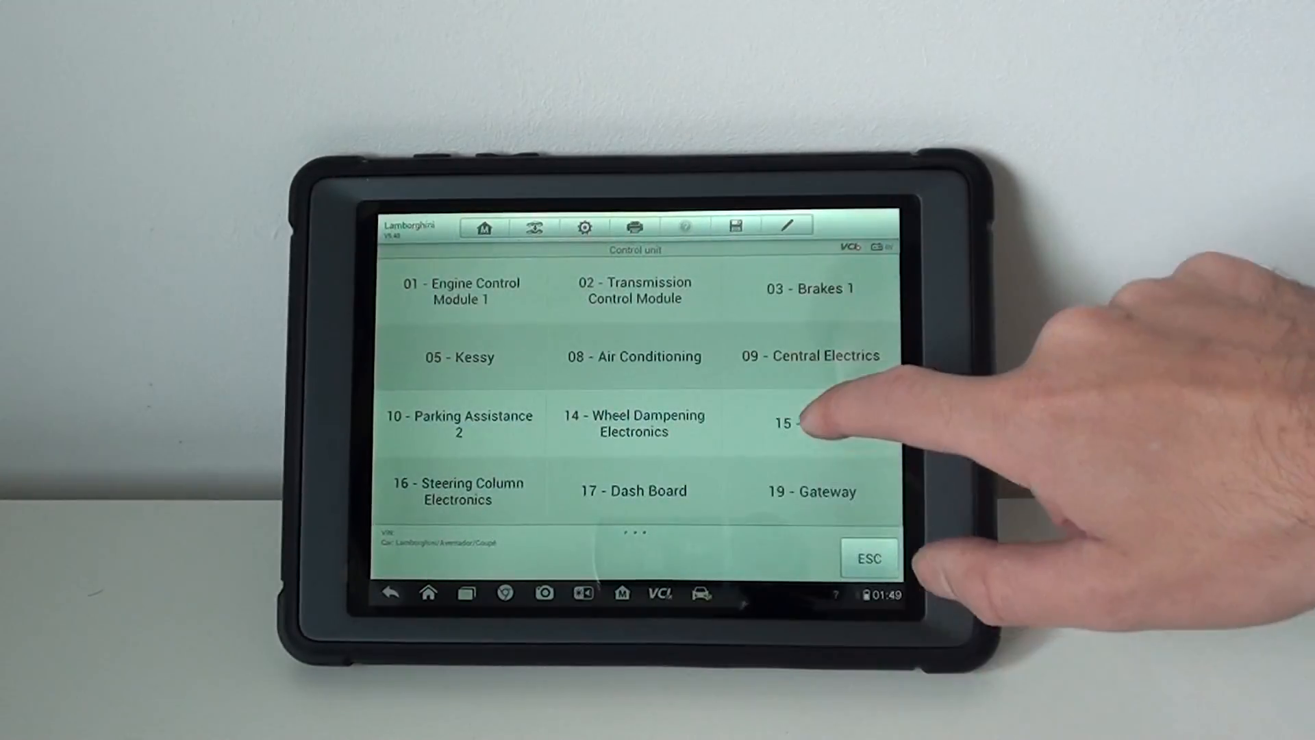
pyautogui.click(806, 424)
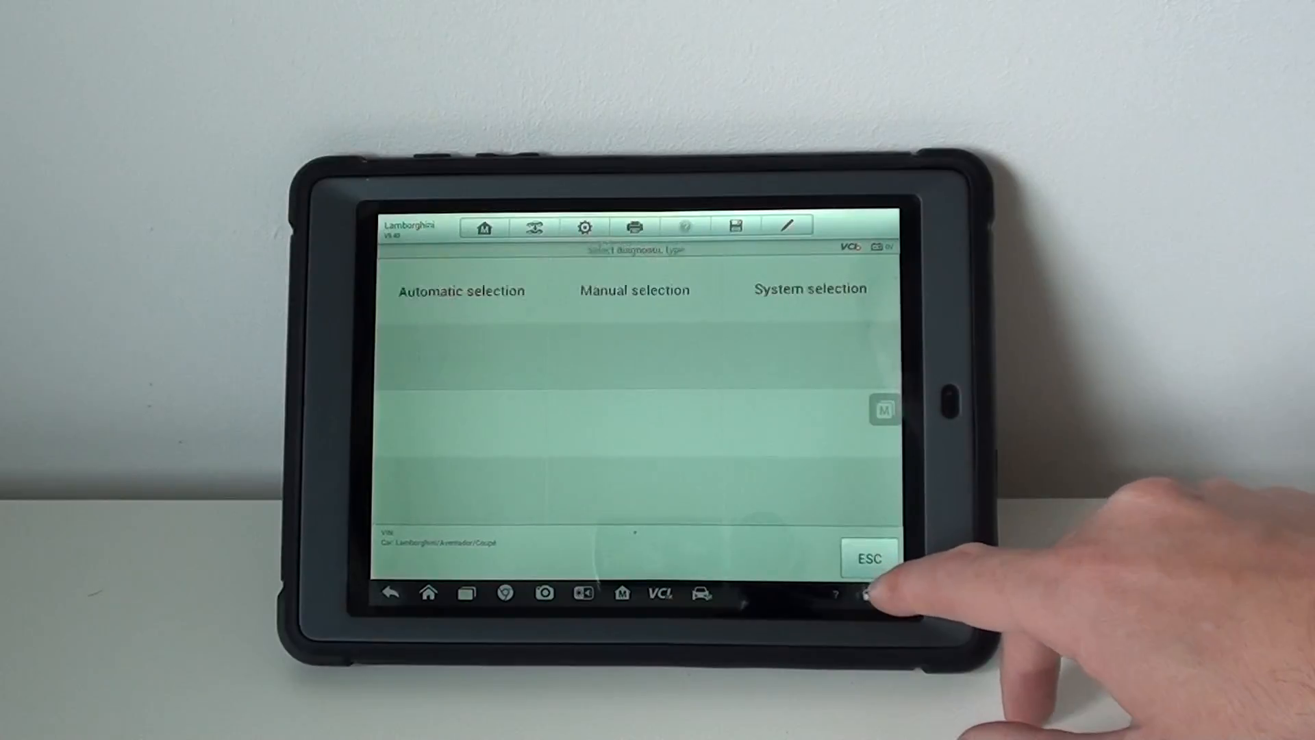
pyautogui.click(871, 557)
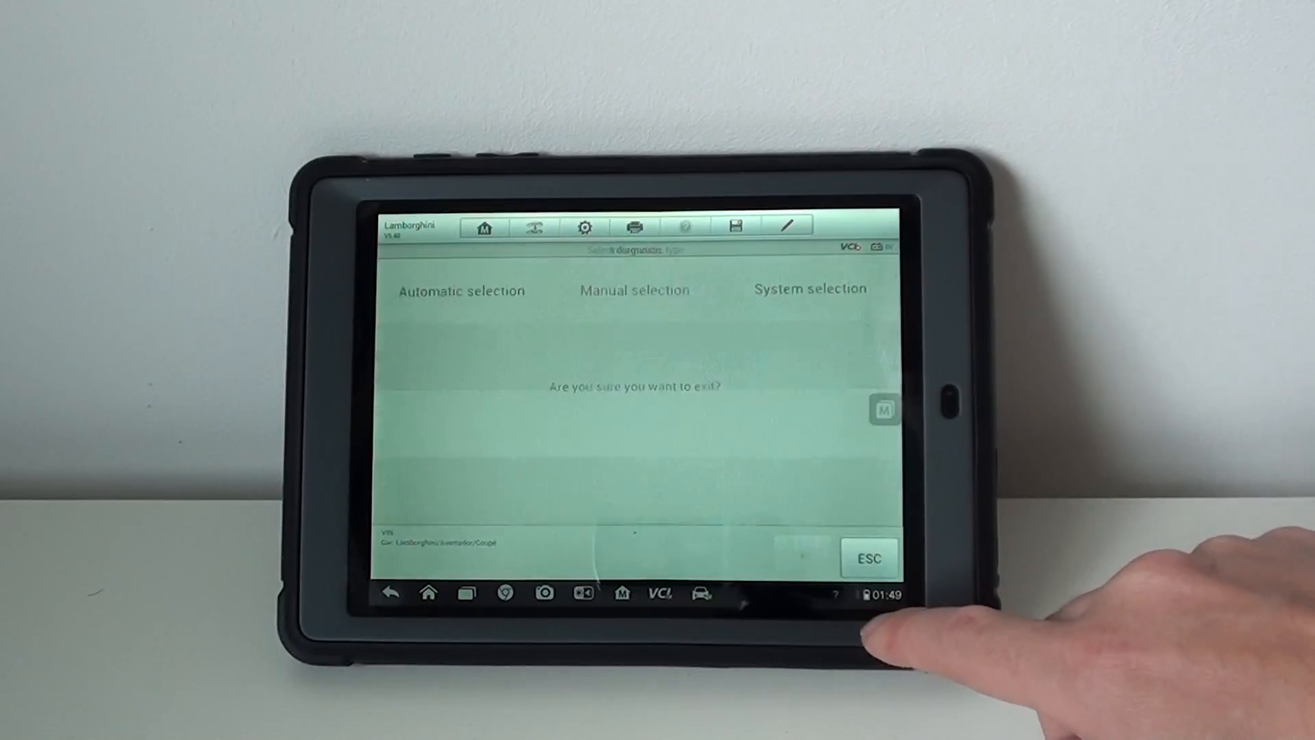
pyautogui.click(870, 558)
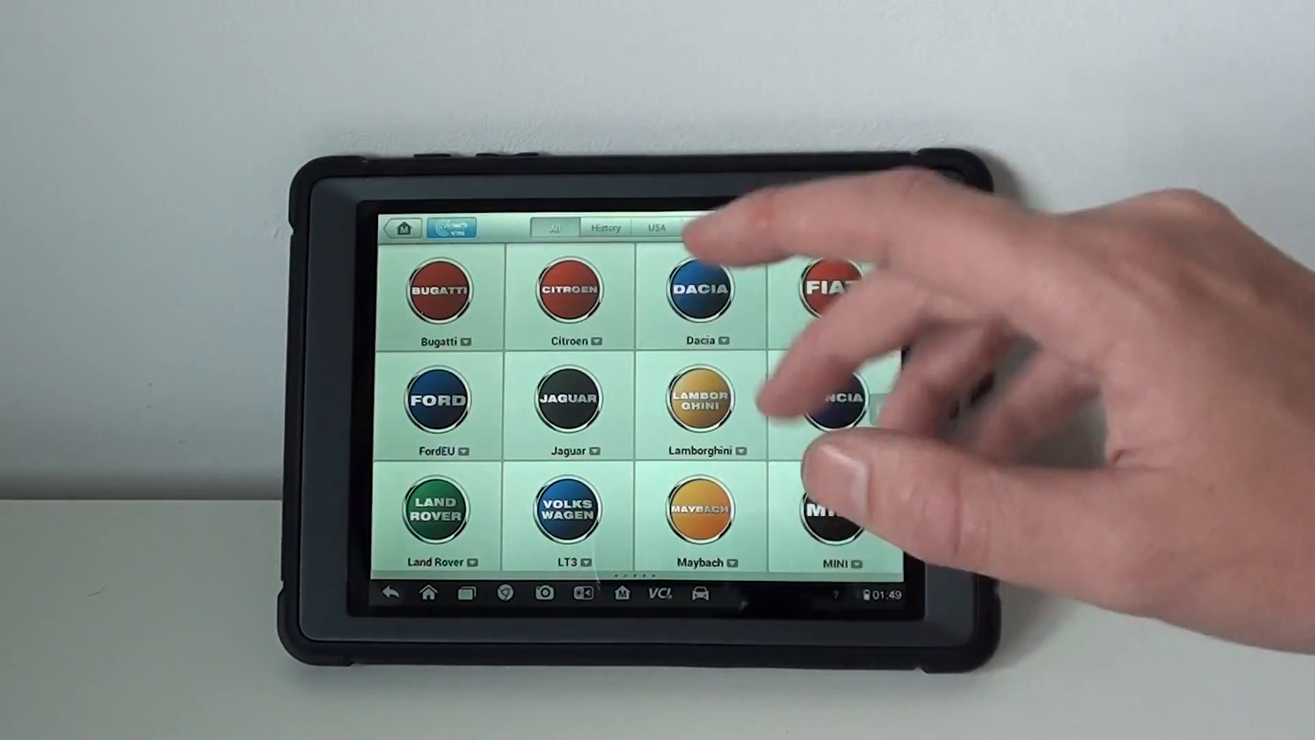